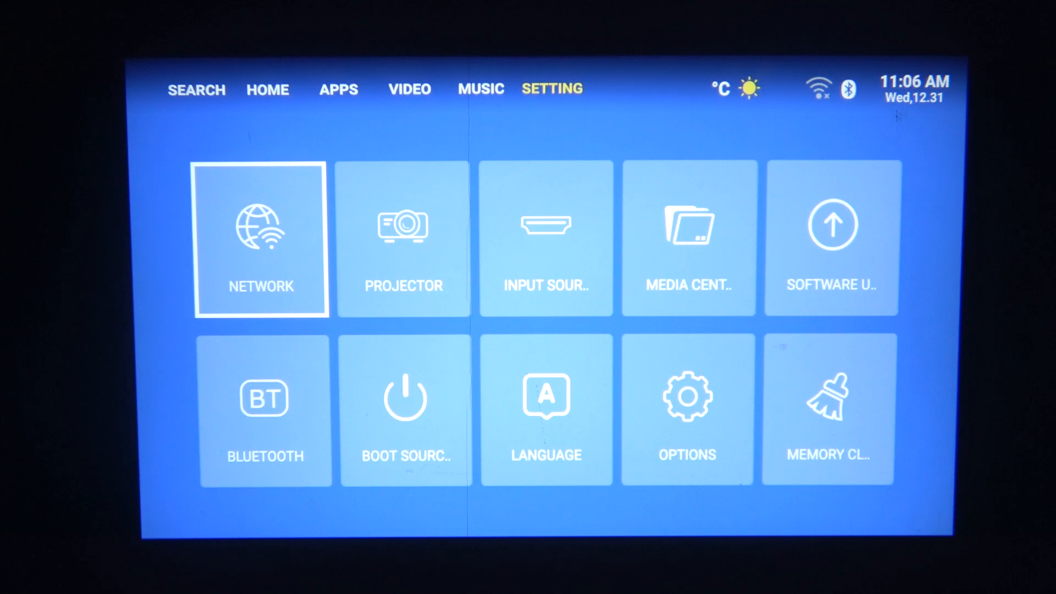
Step: Open Network settings and select HR_WiFi 2.4 to bring up its password prompt
click(260, 239)
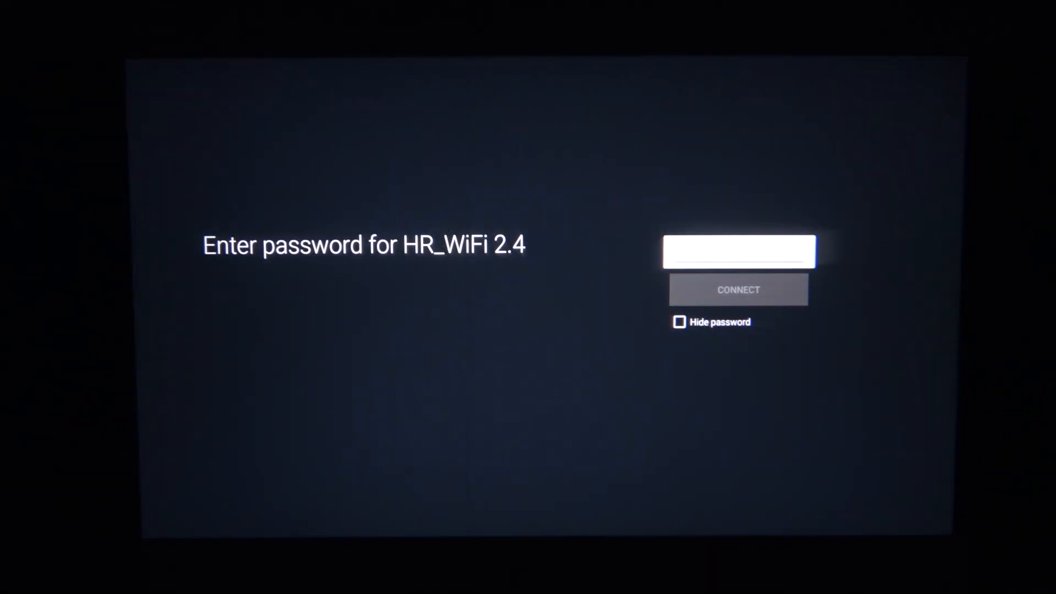
Step: Type the Wi-Fi password into the HR_WiFi 2.4 field using the on-screen keyboard
click(739, 255)
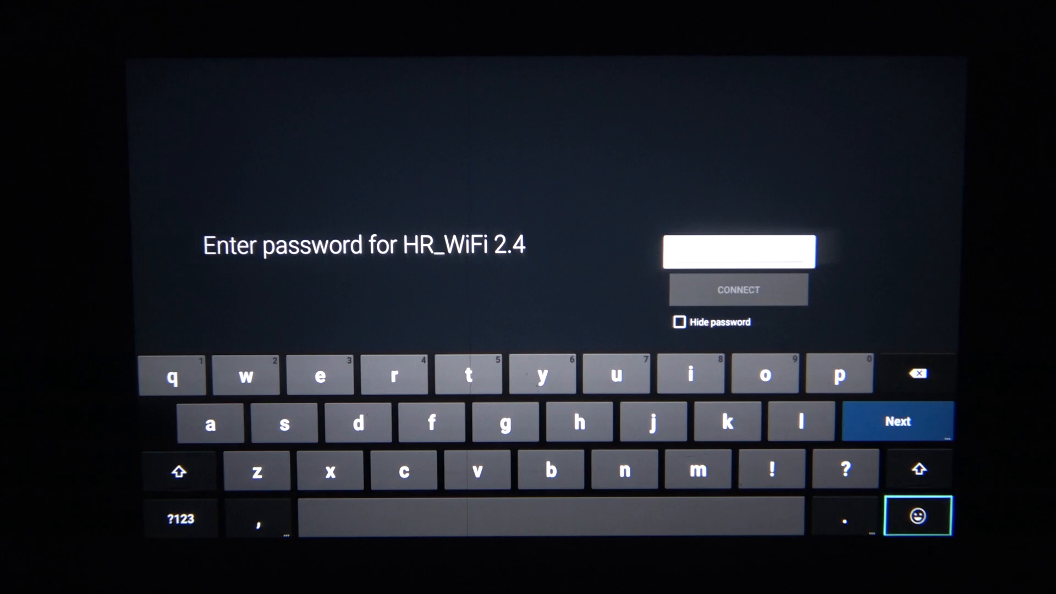
click(180, 520)
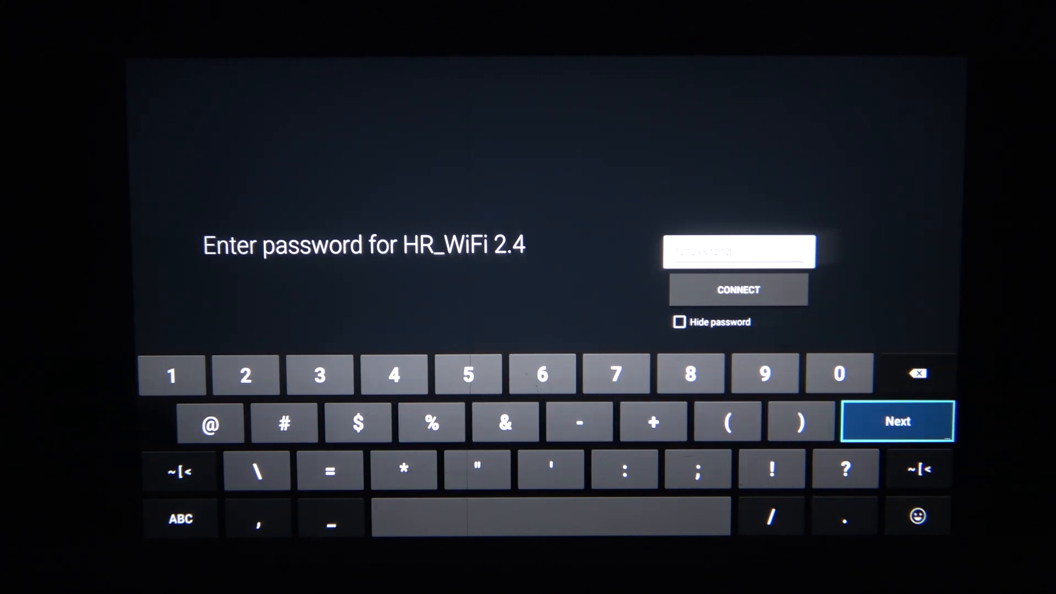
Step: Submit the HR_WiFi 2.4 password, see it rejected as not valid, and reselect the field
click(740, 290)
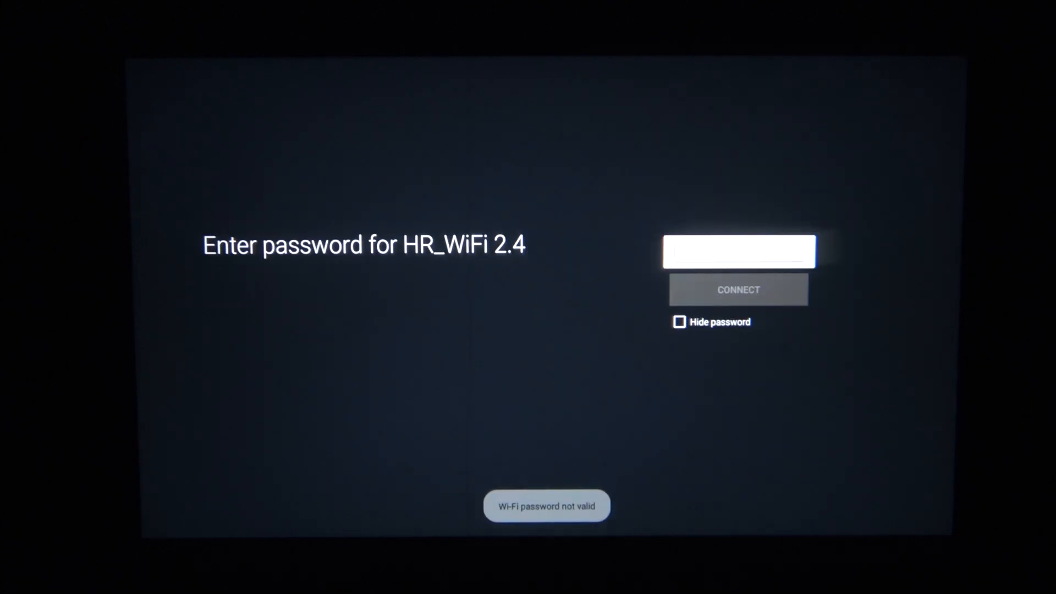
click(739, 253)
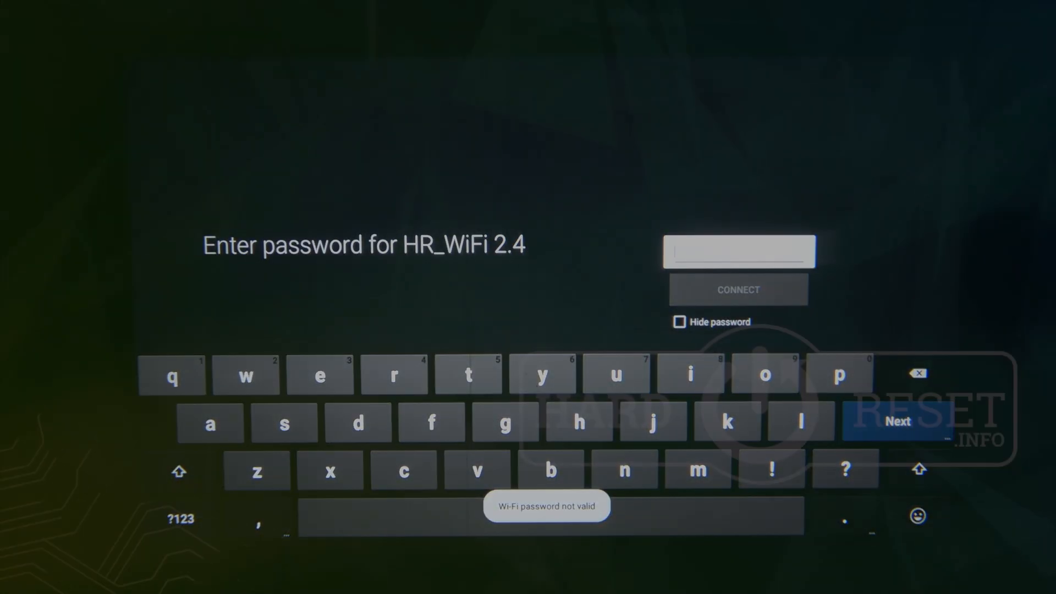